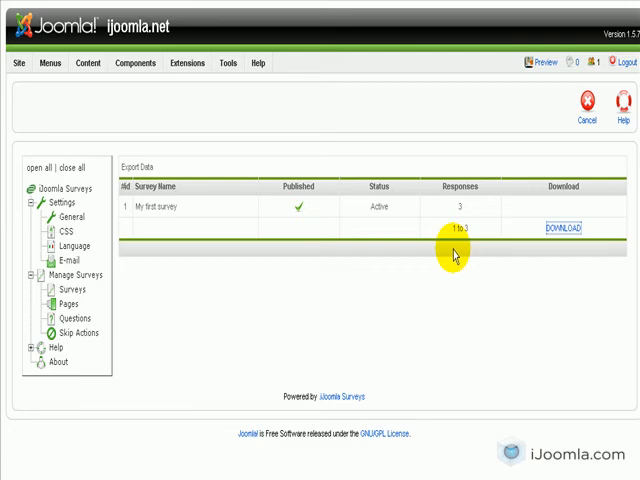
- Download the survey results as a CSV and open it directly in Microsoft Office Excel
{"action": "left_click", "coordinate": [562, 228]}
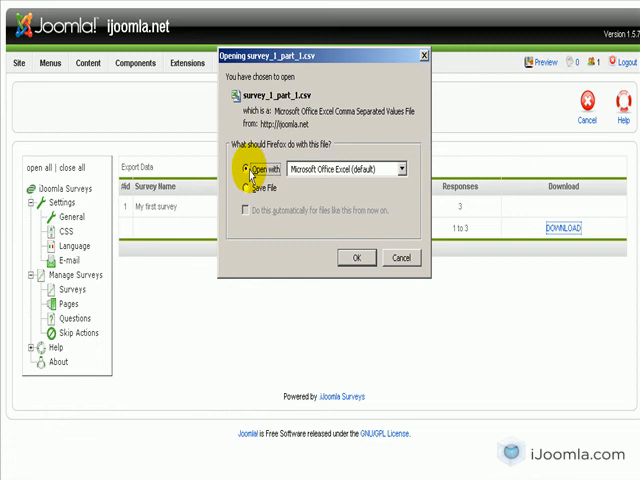
{"action": "left_click", "coordinate": [246, 192]}
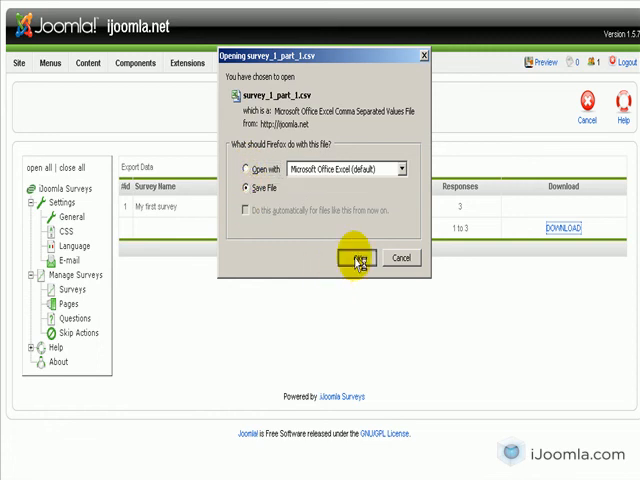
{"action": "left_click", "coordinate": [356, 256]}
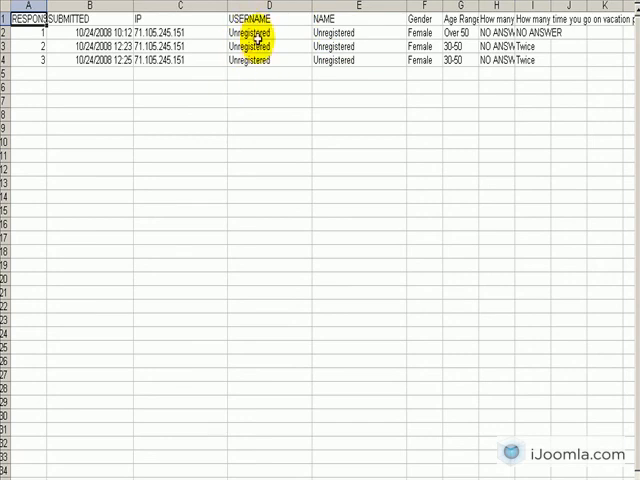
{"action": "left_click", "coordinate": [336, 32]}
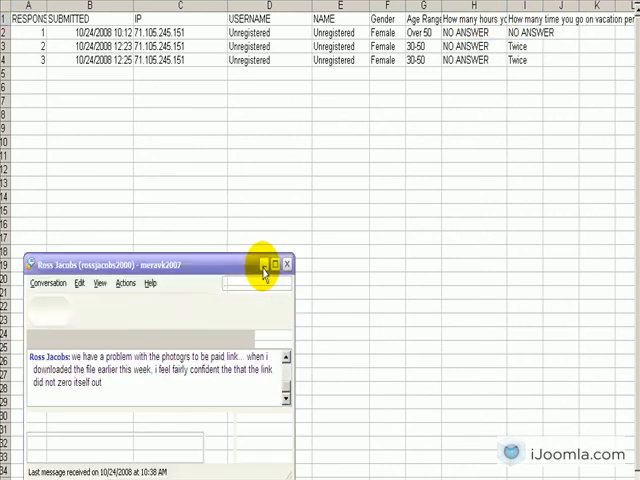
{"action": "left_click", "coordinate": [264, 264]}
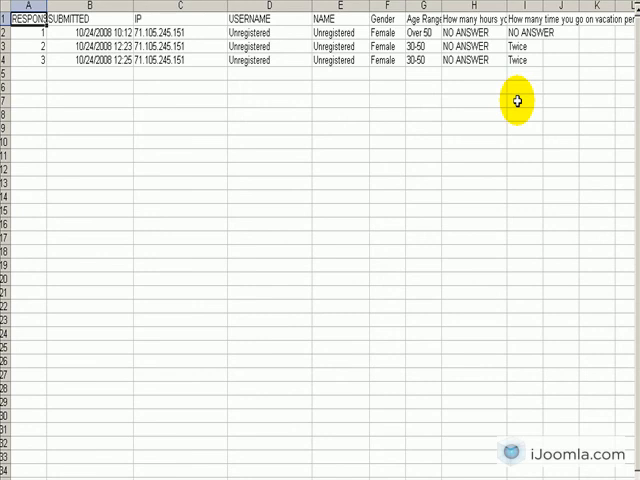
{"action": "left_click", "coordinate": [256, 28]}
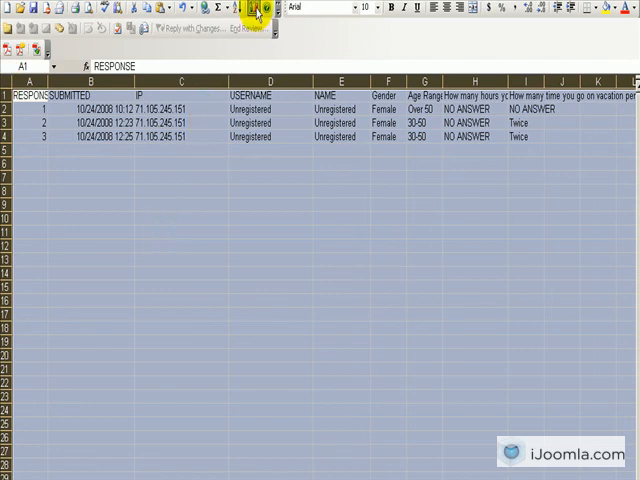
- Insert a 3-D clustered column chart of the survey responses via the Chart Wizard
{"action": "left_click", "coordinate": [248, 8]}
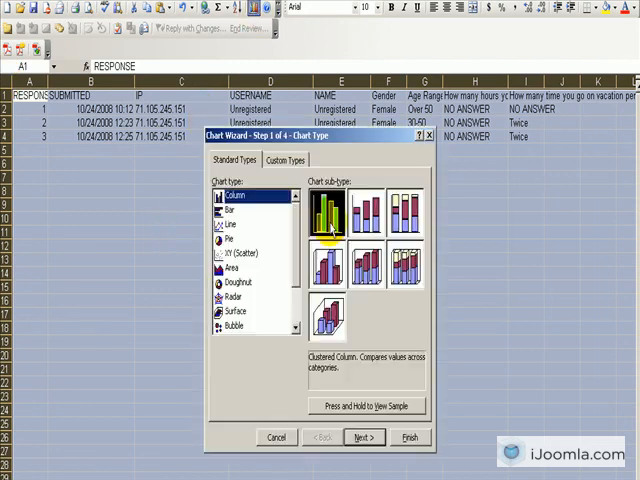
{"action": "left_click", "coordinate": [368, 264]}
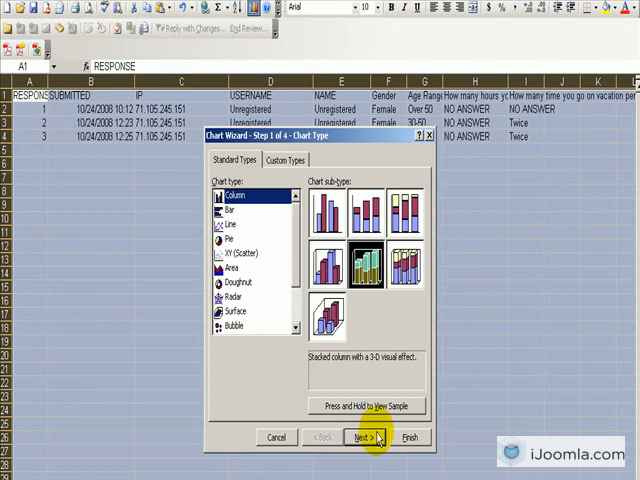
{"action": "left_click", "coordinate": [362, 436]}
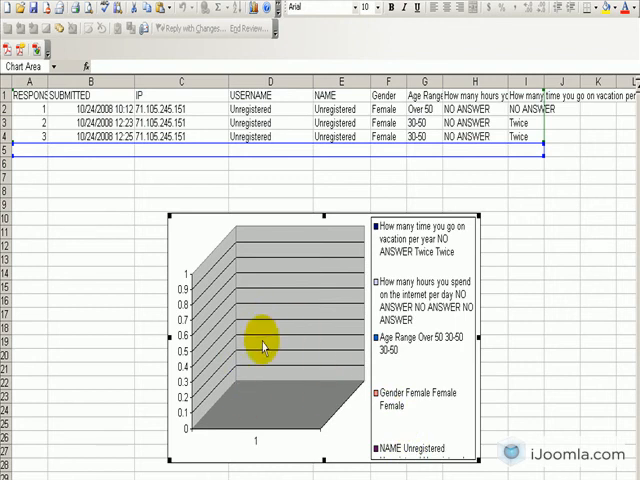
{"action": "mouse_move", "coordinate": [340, 282]}
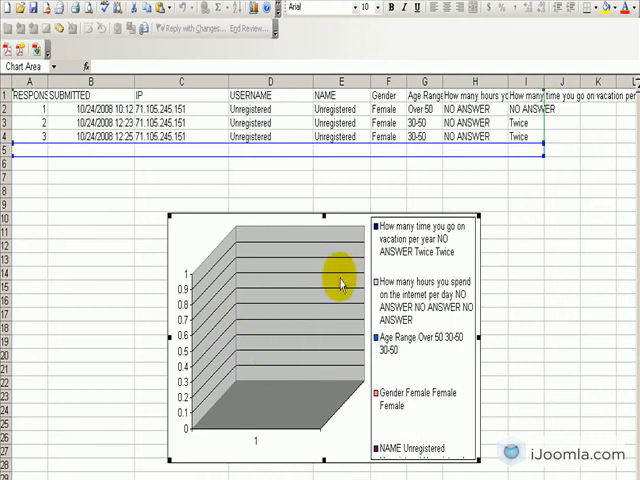
{"action": "mouse_move", "coordinate": [236, 432]}
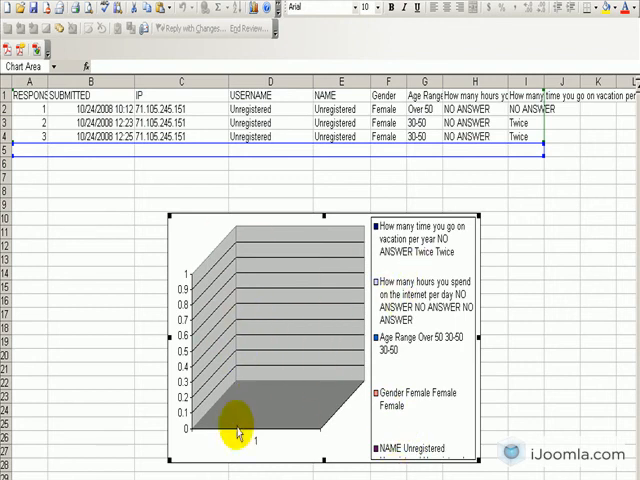
{"action": "mouse_move", "coordinate": [172, 216]}
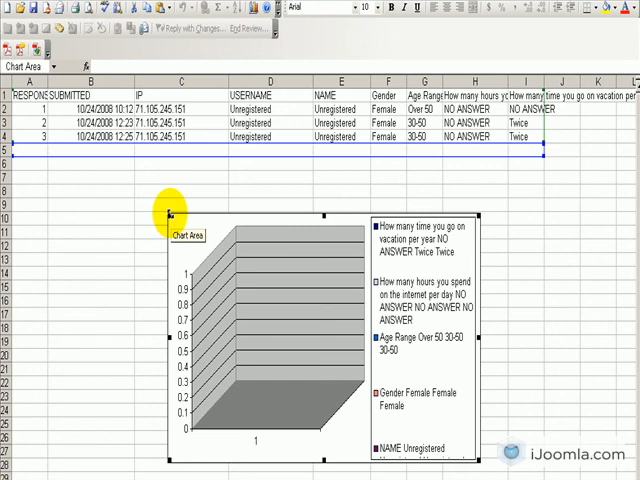
{"action": "mouse_move", "coordinate": [296, 276]}
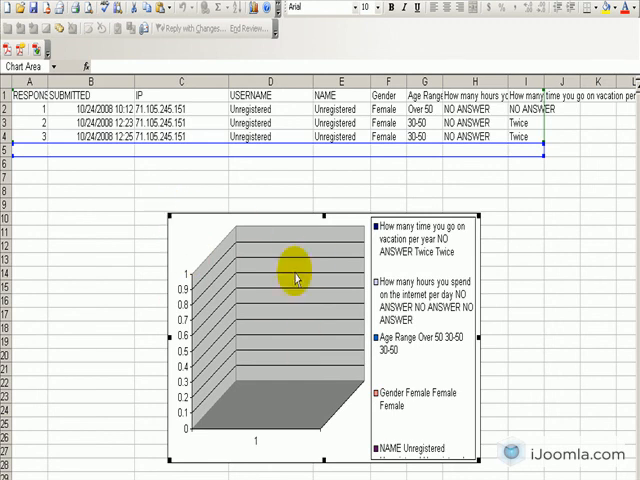
{"action": "mouse_move", "coordinate": [256, 308]}
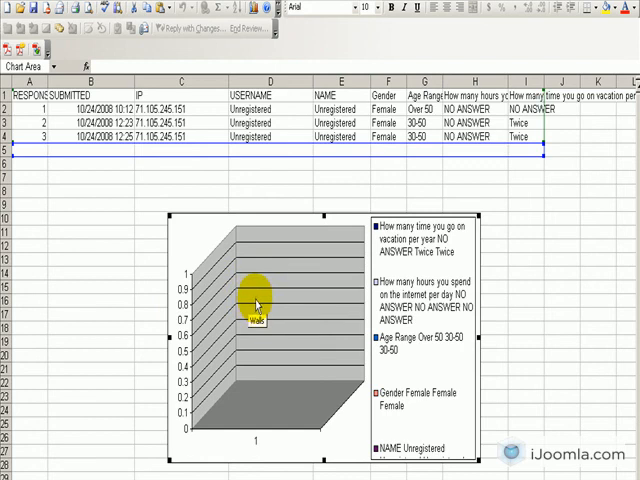
{"action": "mouse_move", "coordinate": [40, 452]}
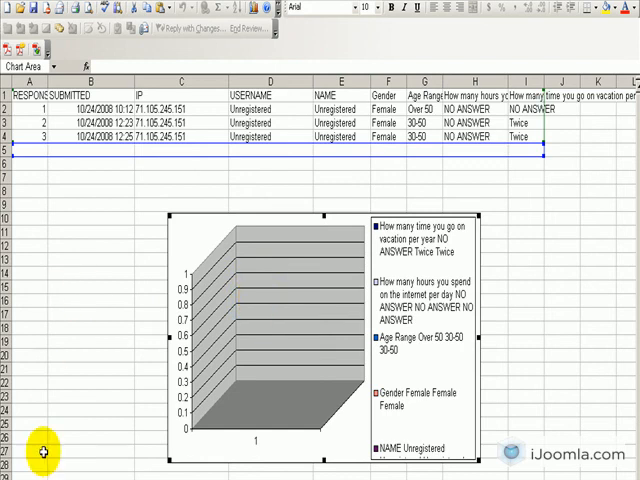